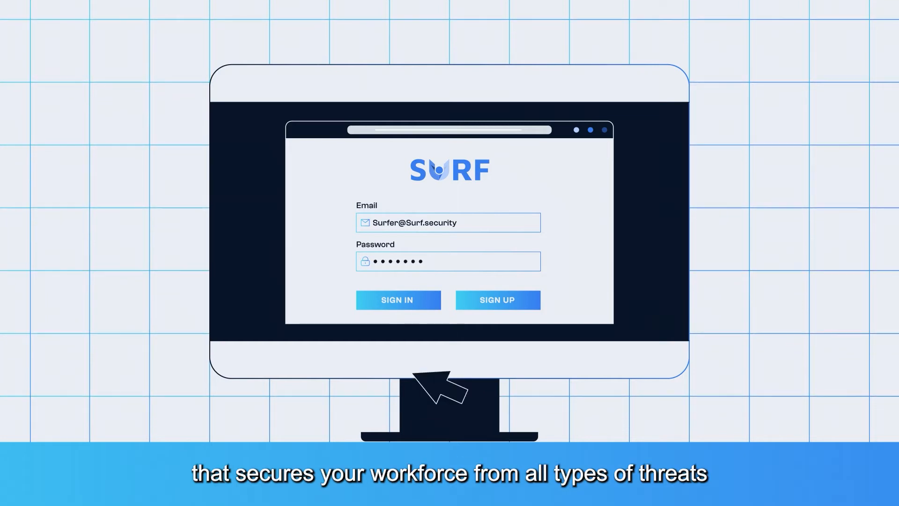
left_click(398, 300)
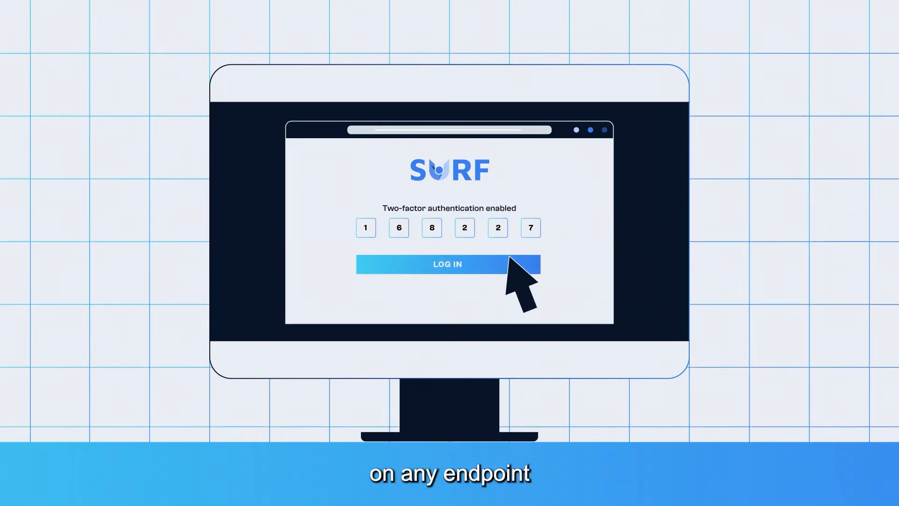
left_click(446, 264)
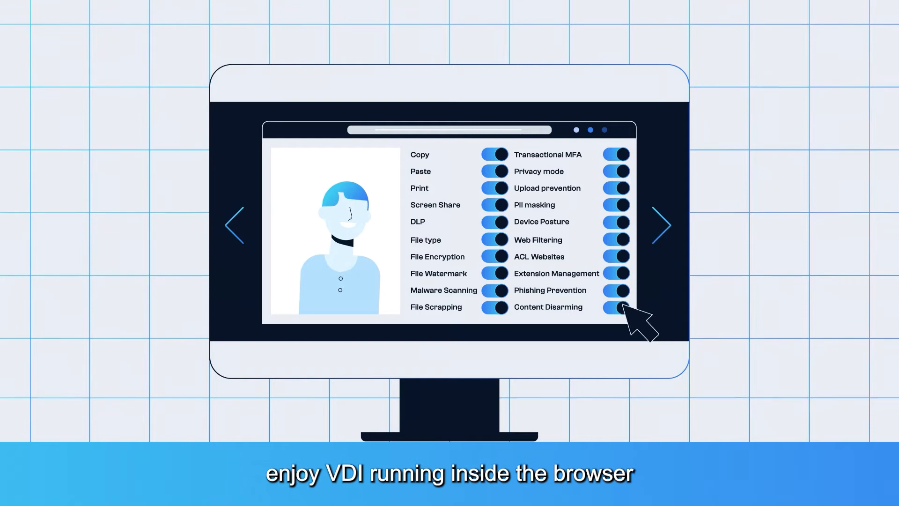